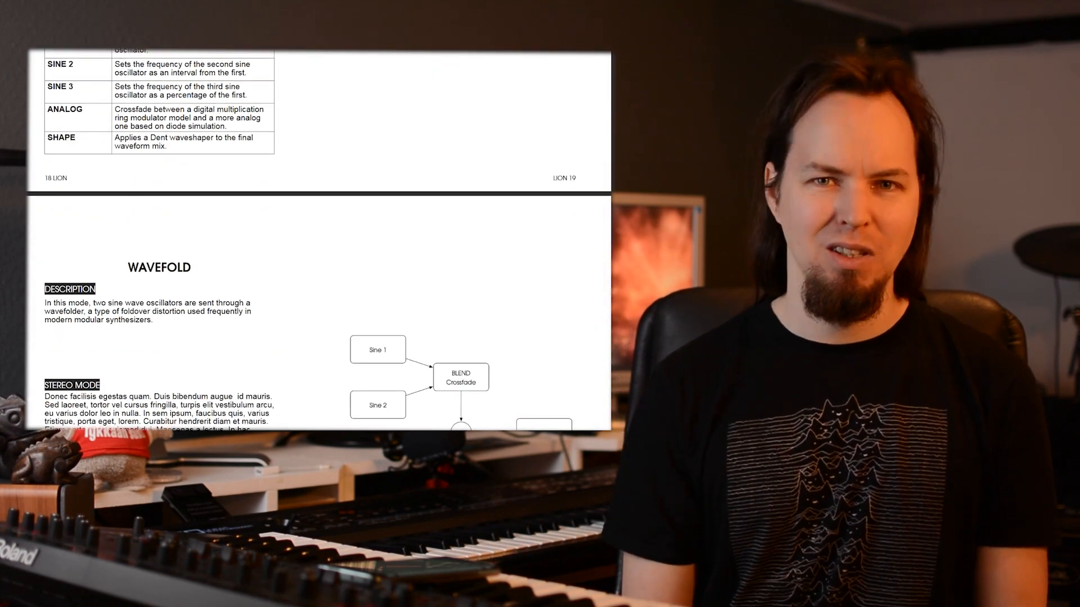
Scroll the manual past the Wavefold, Harmonic and 4-OP Parallel modes to the Granular VOSIM section
{"action": "scroll", "scroll_direction": "down", "scroll_amount": 3}
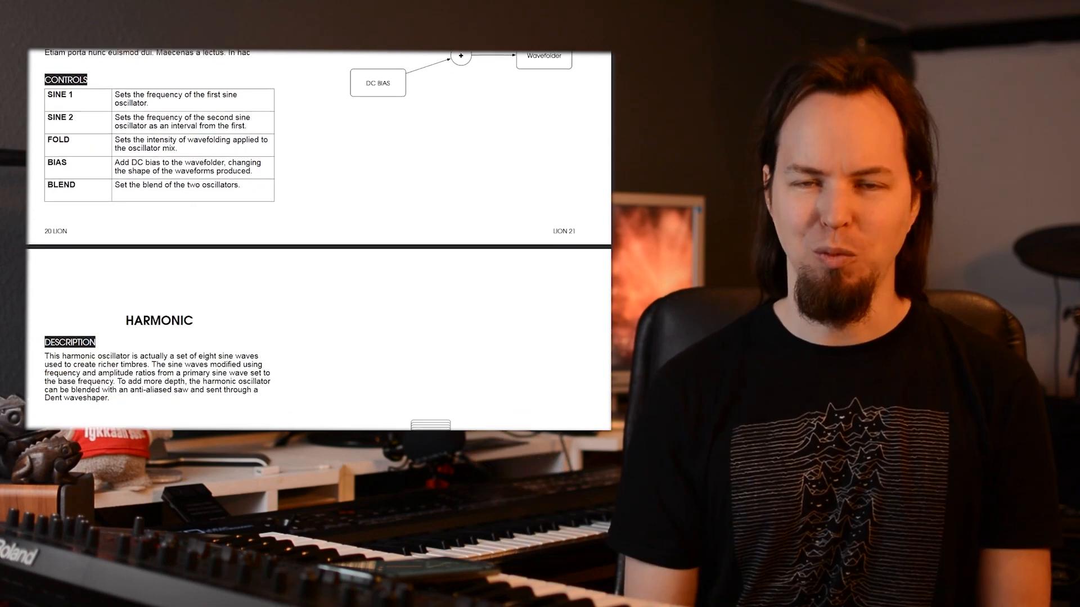
{"action": "scroll", "scroll_direction": "down", "scroll_amount": 3}
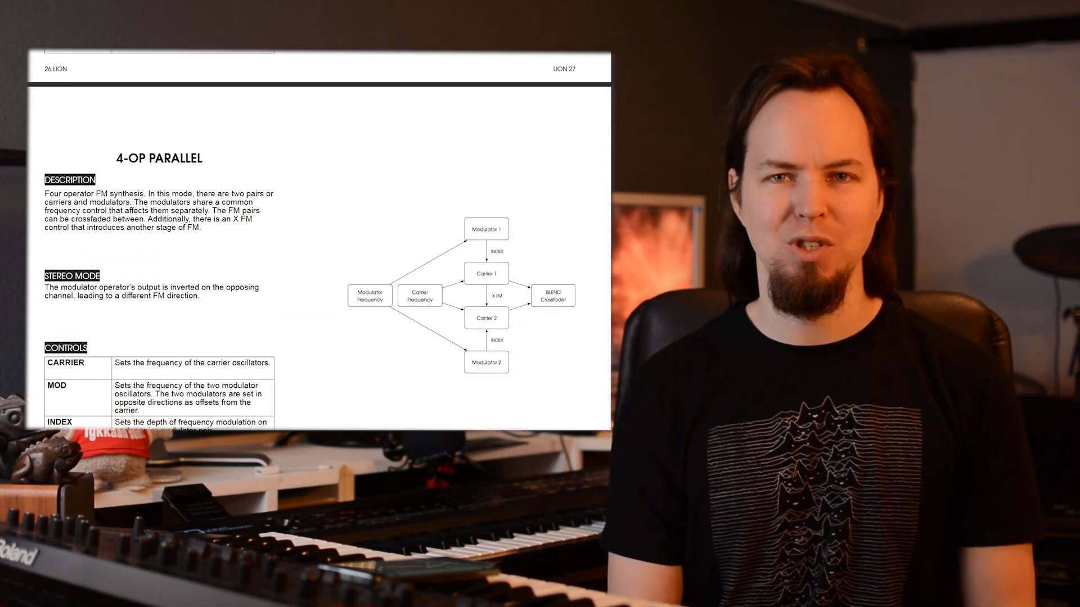
{"action": "scroll", "scroll_direction": "down", "scroll_amount": 3}
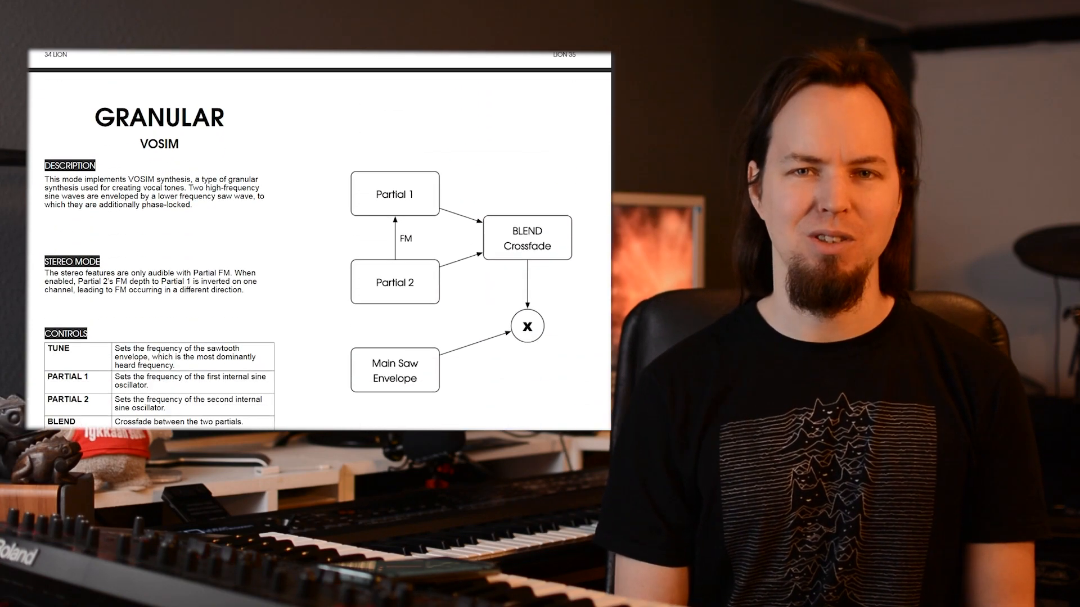
{"action": "scroll", "scroll_direction": "down", "scroll_amount": 3}
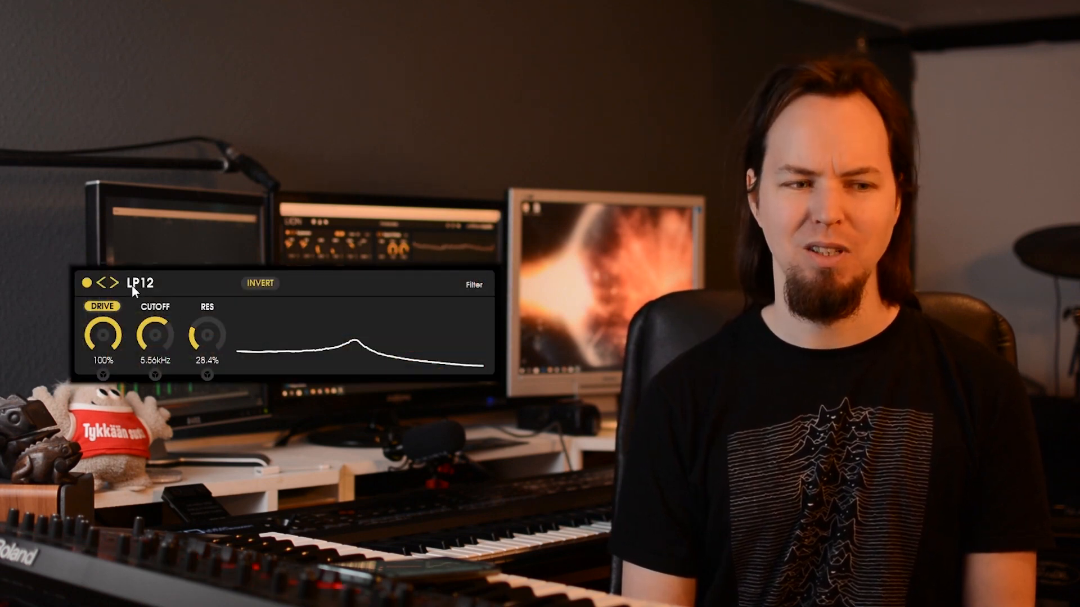
Step the filter type from LP12 through HP12 and Acid LP to Ladder LP12
{"action": "left_click", "coordinate": [114, 283]}
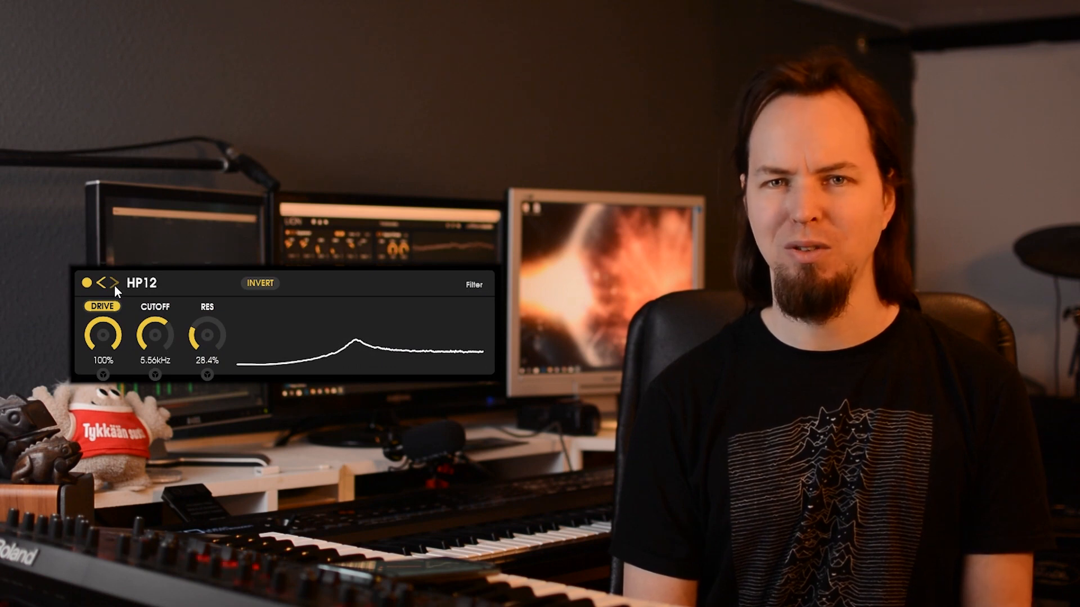
{"action": "left_click", "coordinate": [114, 284]}
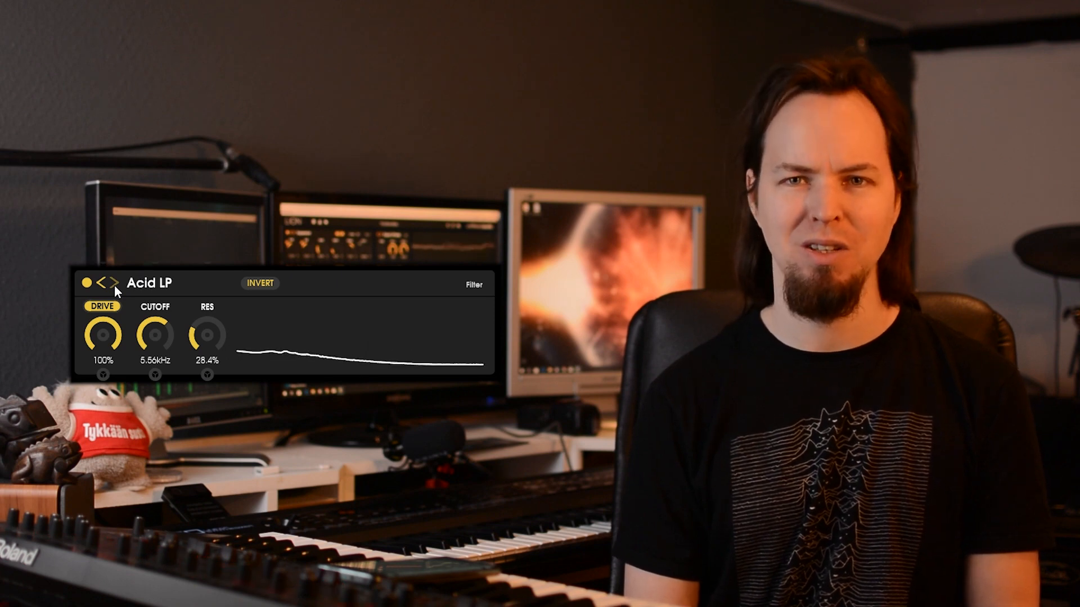
{"action": "left_click", "coordinate": [108, 283]}
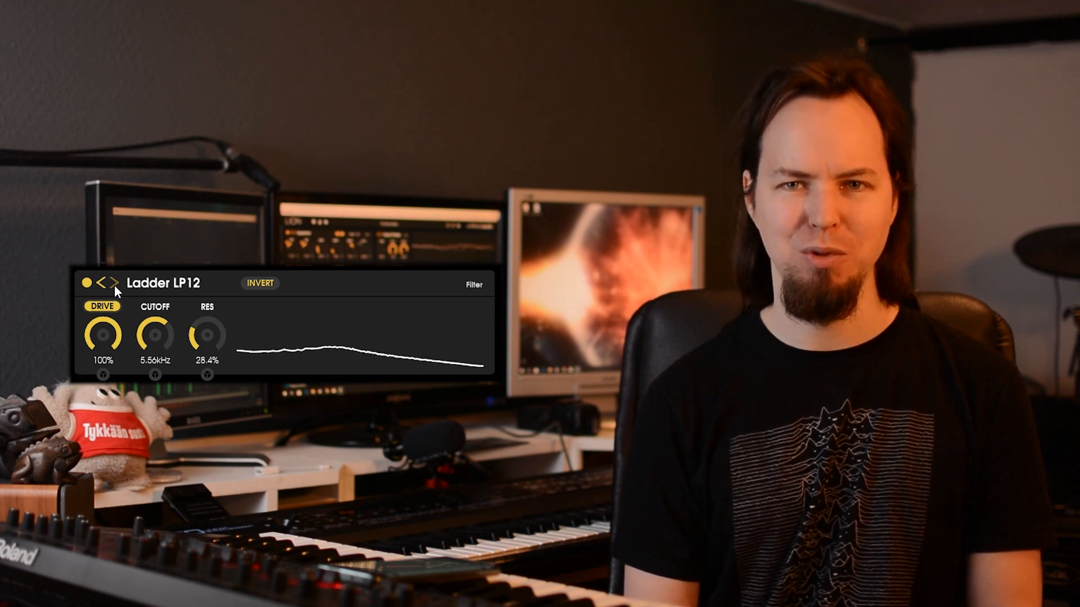
{"action": "left_click", "coordinate": [109, 283]}
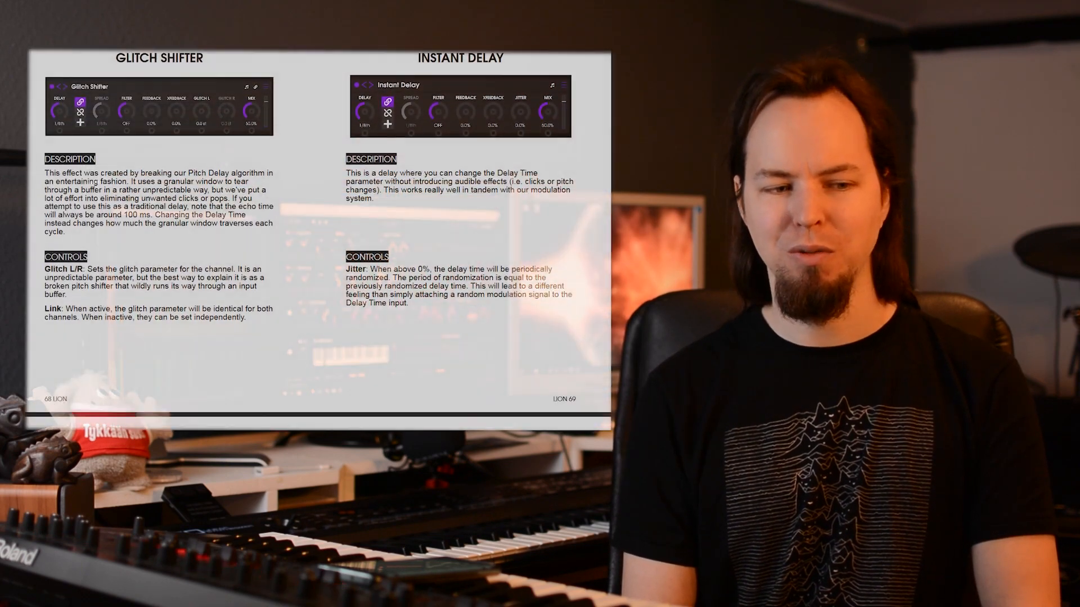
Scroll the manual through the remaining effect description pages to its end
{"action": "scroll", "scroll_direction": "down", "scroll_amount": 3}
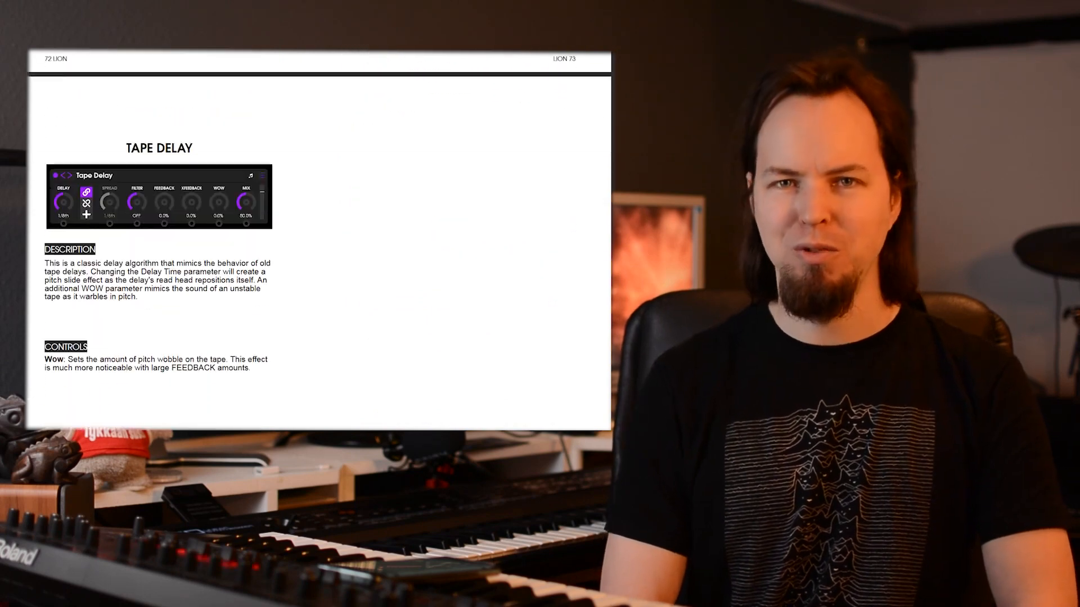
{"action": "scroll", "scroll_direction": "down", "scroll_amount": 3}
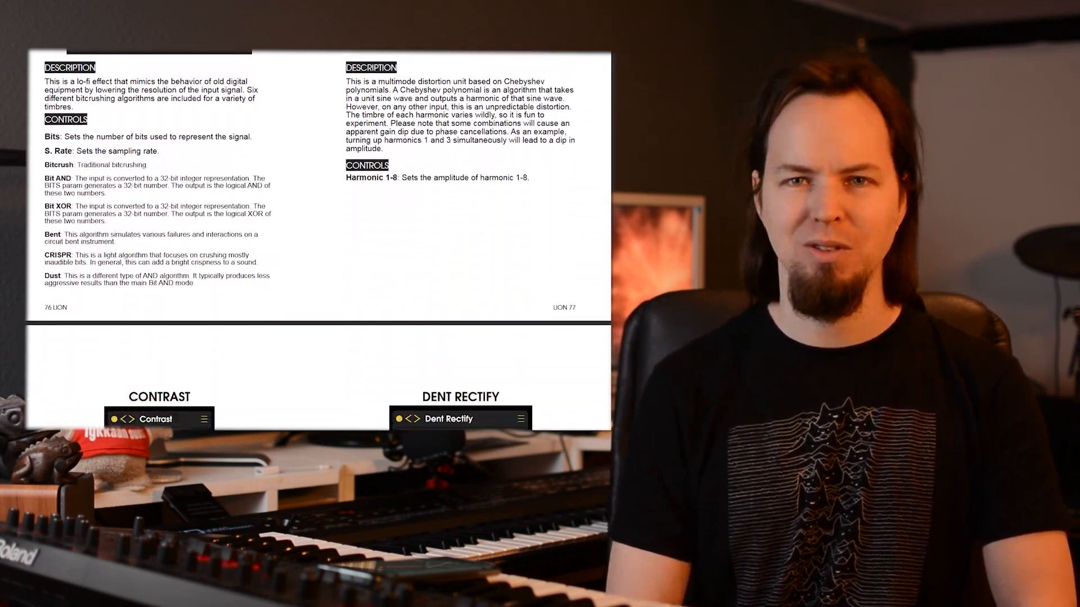
{"action": "scroll", "scroll_direction": "down", "scroll_amount": 3}
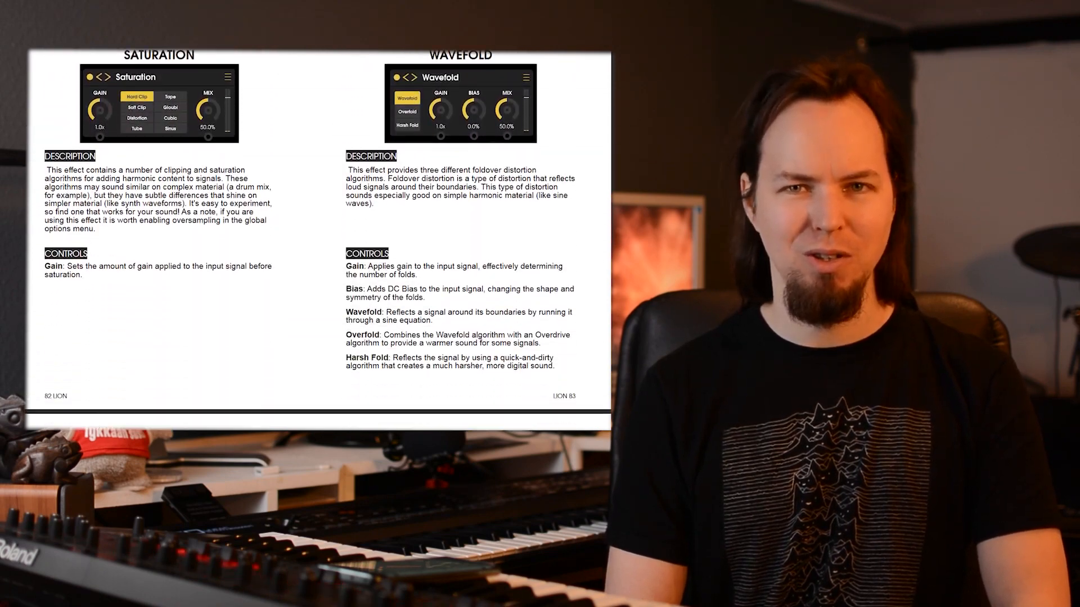
{"action": "scroll", "scroll_direction": "down", "scroll_amount": 3}
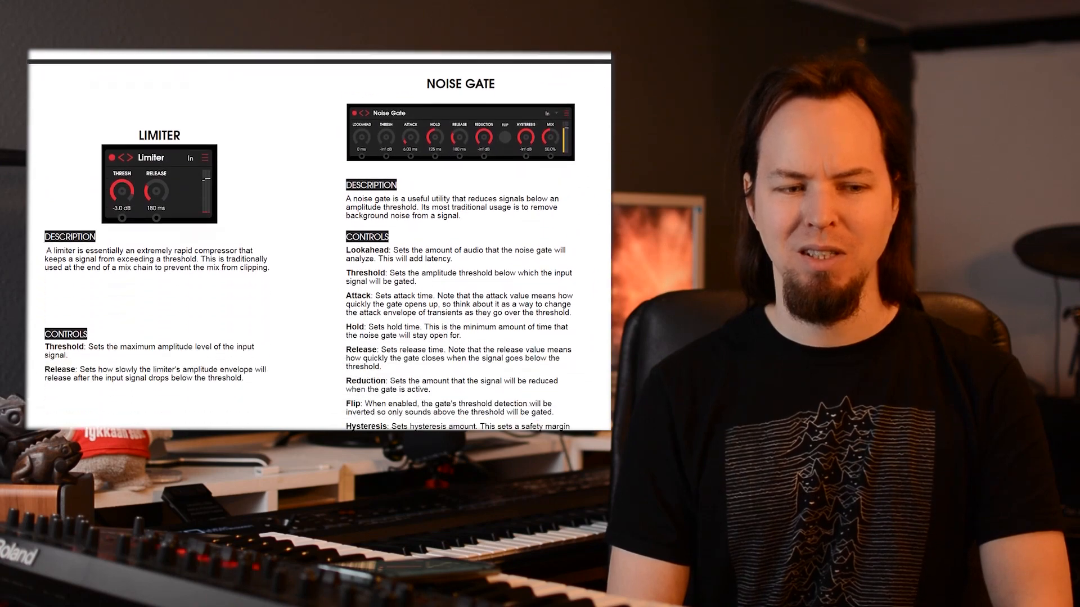
{"action": "scroll", "scroll_direction": "down", "scroll_amount": 3}
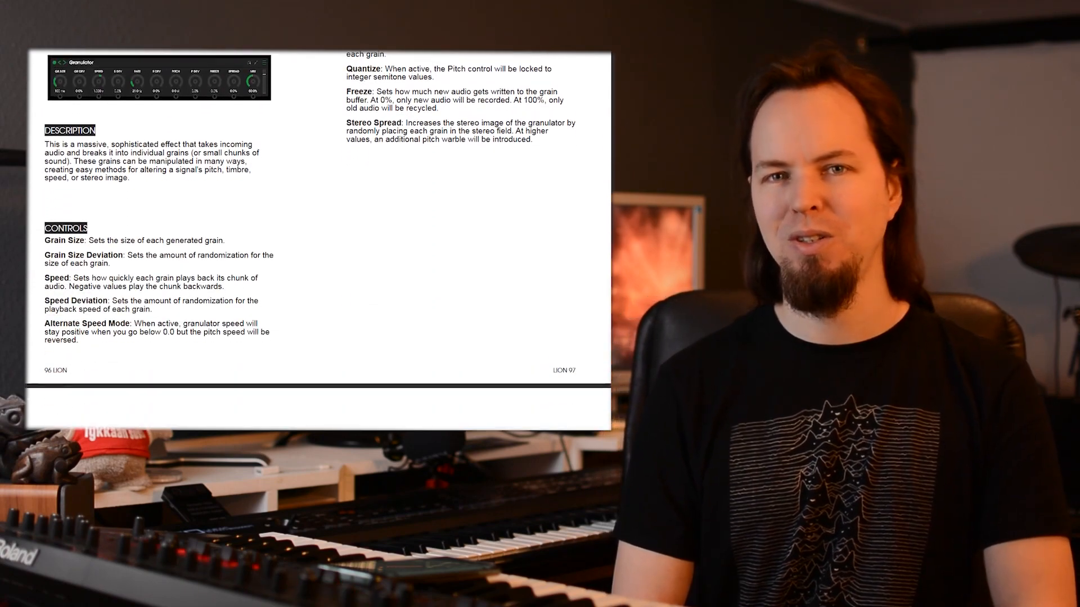
{"action": "scroll", "scroll_direction": "down", "scroll_amount": 3}
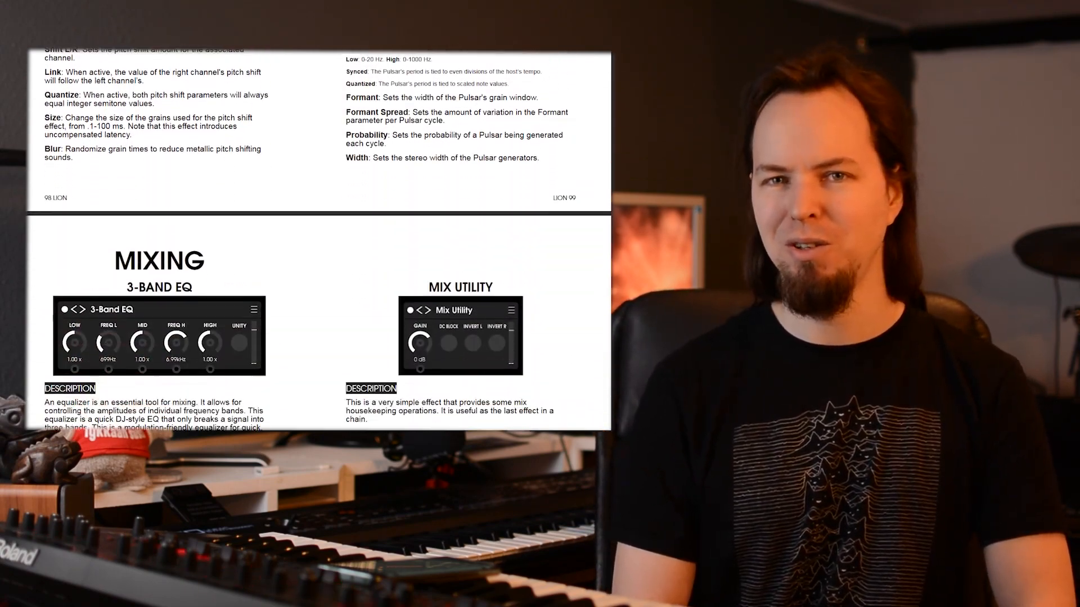
{"action": "scroll", "scroll_direction": "down", "scroll_amount": 3}
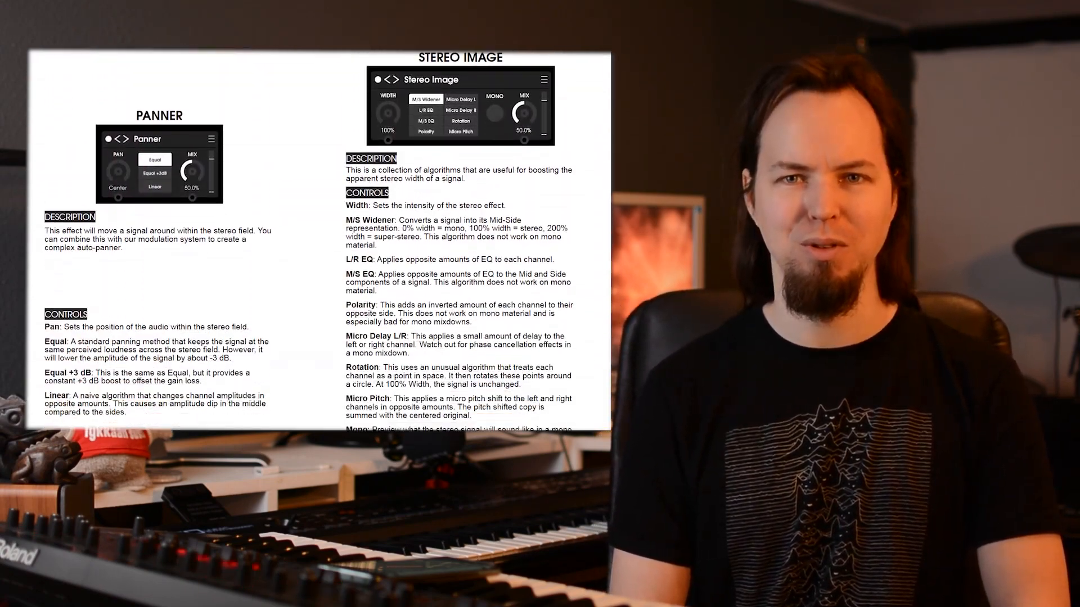
{"action": "scroll", "scroll_direction": "down", "scroll_amount": 3}
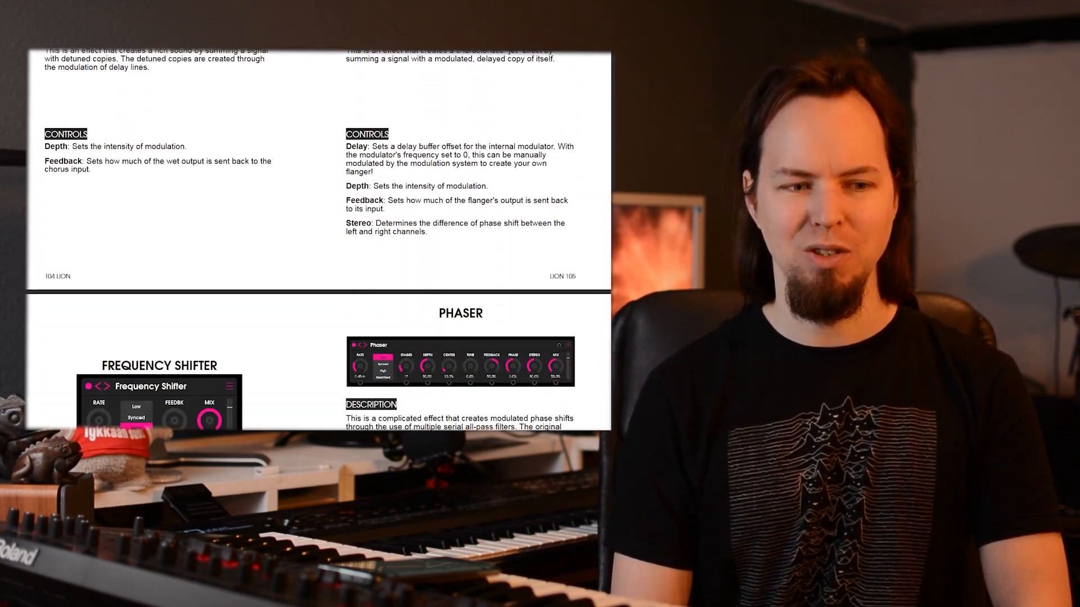
{"action": "scroll", "scroll_direction": "down", "scroll_amount": 3}
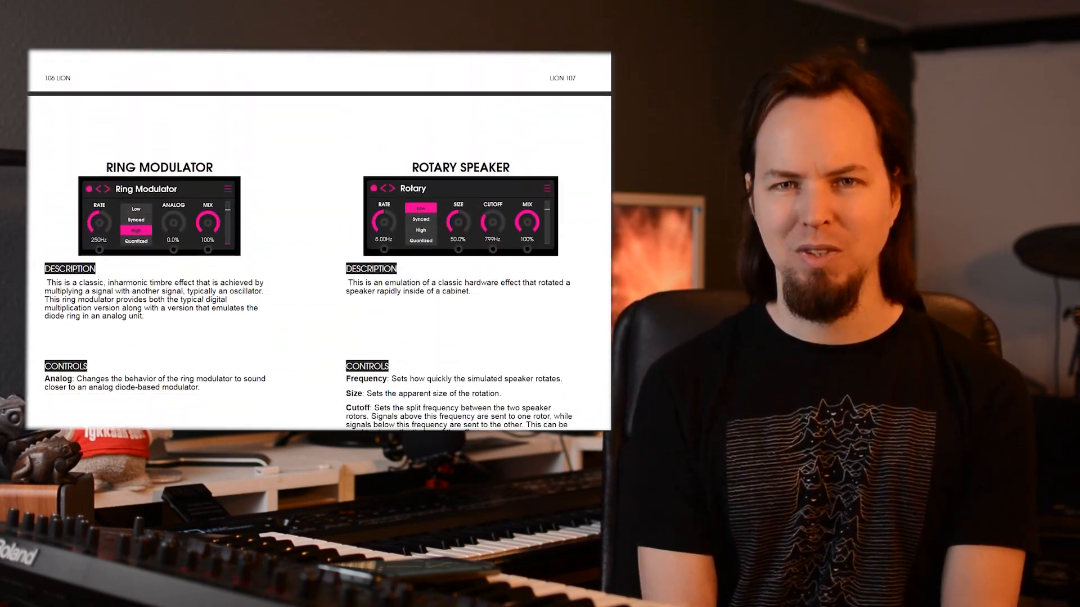
{"action": "scroll", "scroll_direction": "down", "scroll_amount": 3}
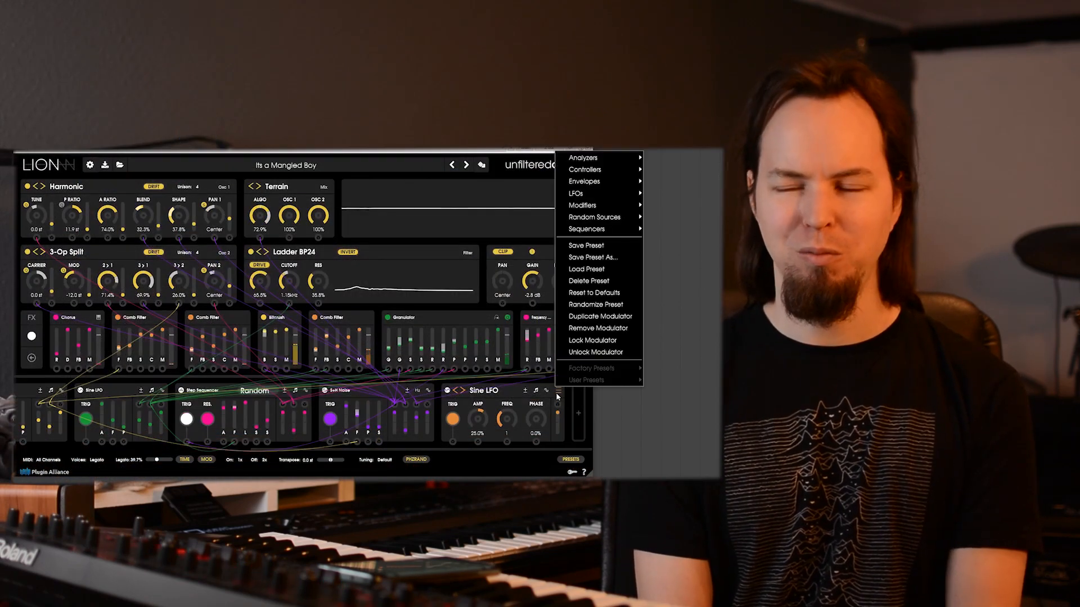
{"action": "mouse_move", "coordinate": [583, 157]}
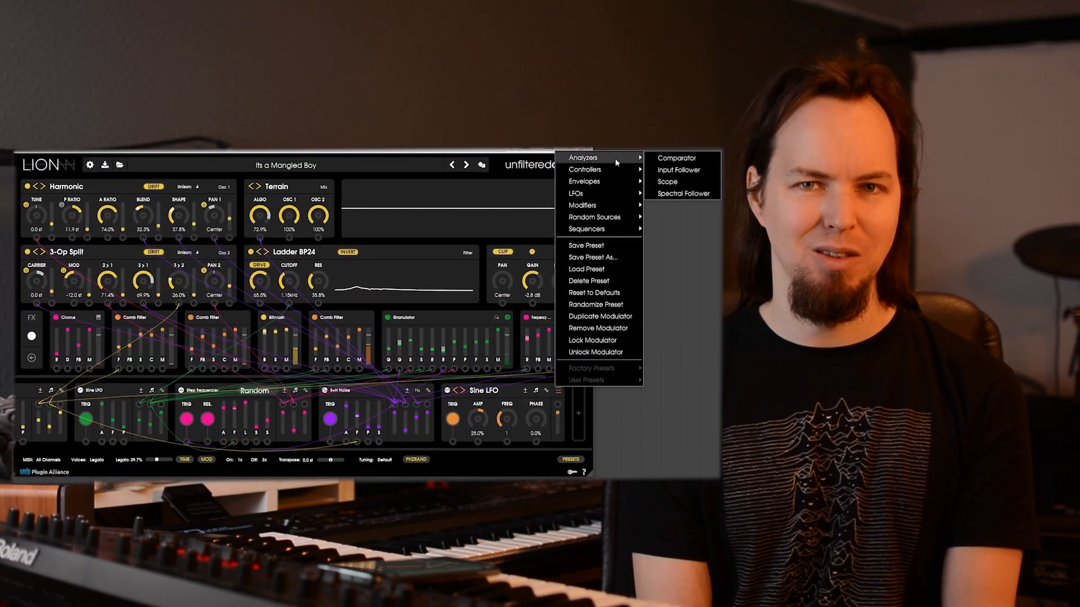
{"action": "mouse_move", "coordinate": [584, 181]}
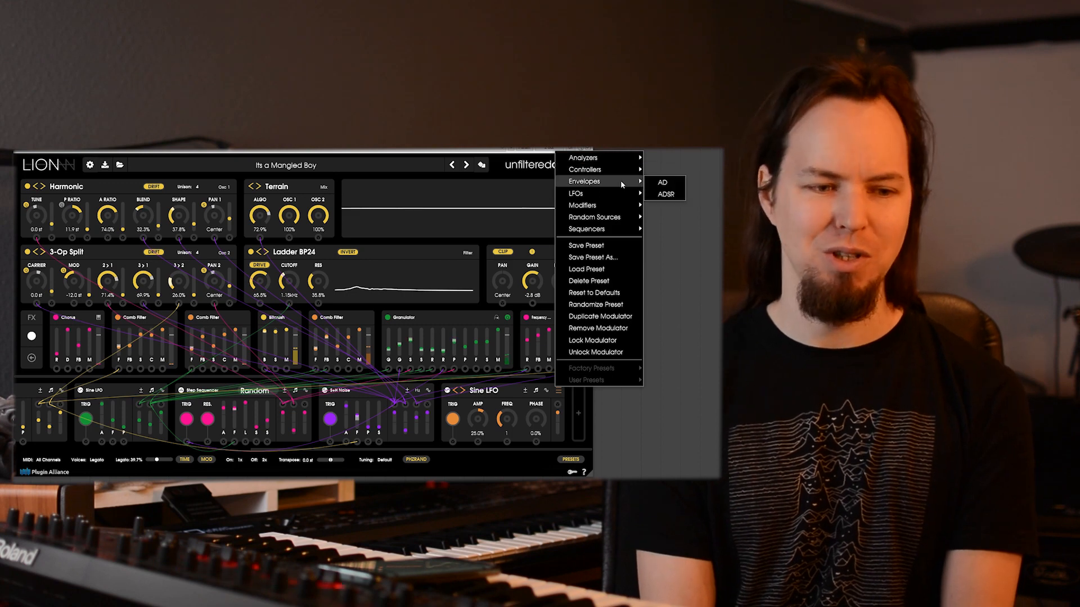
{"action": "mouse_move", "coordinate": [581, 204]}
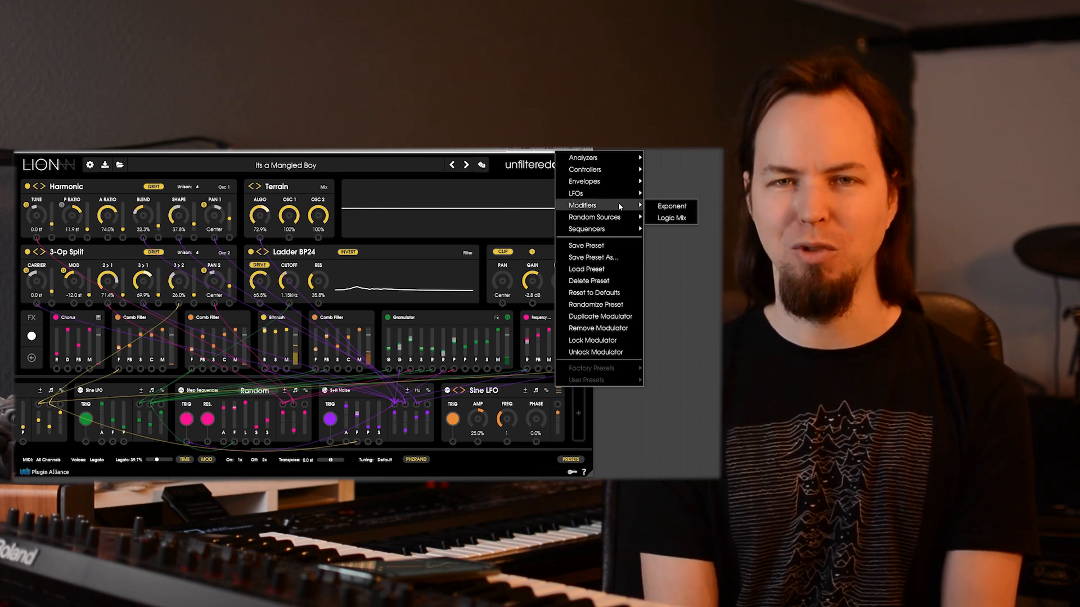
{"action": "mouse_move", "coordinate": [588, 228]}
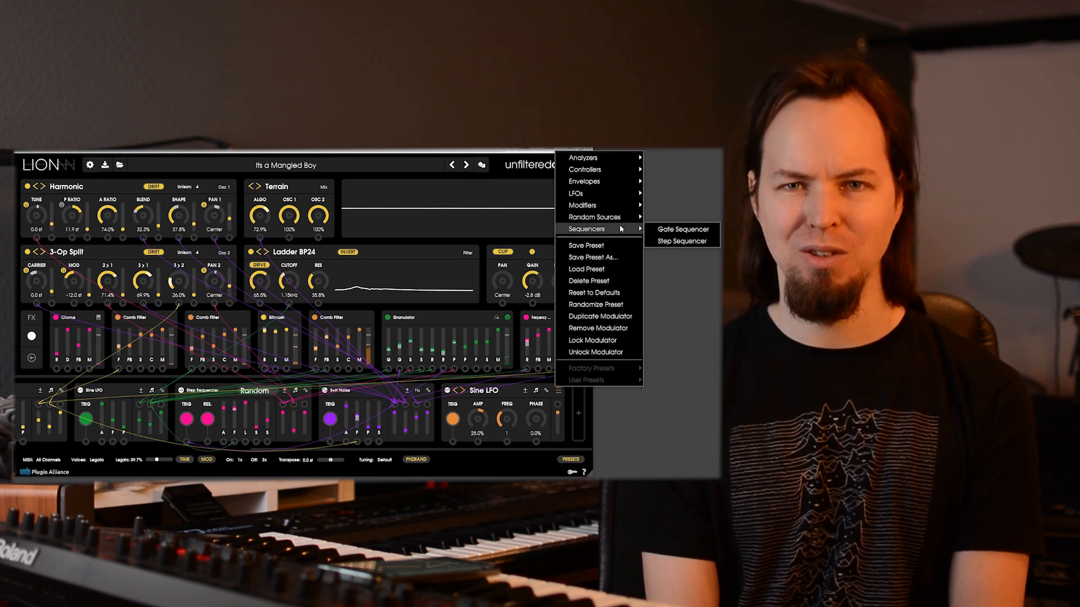
{"action": "mouse_move", "coordinate": [586, 228]}
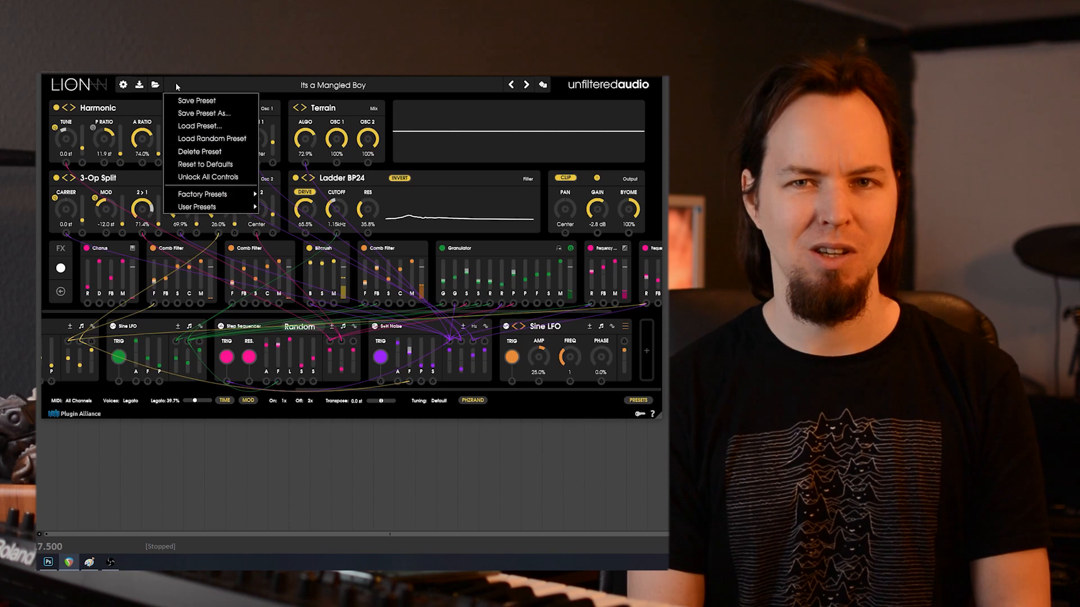
{"action": "mouse_move", "coordinate": [202, 193]}
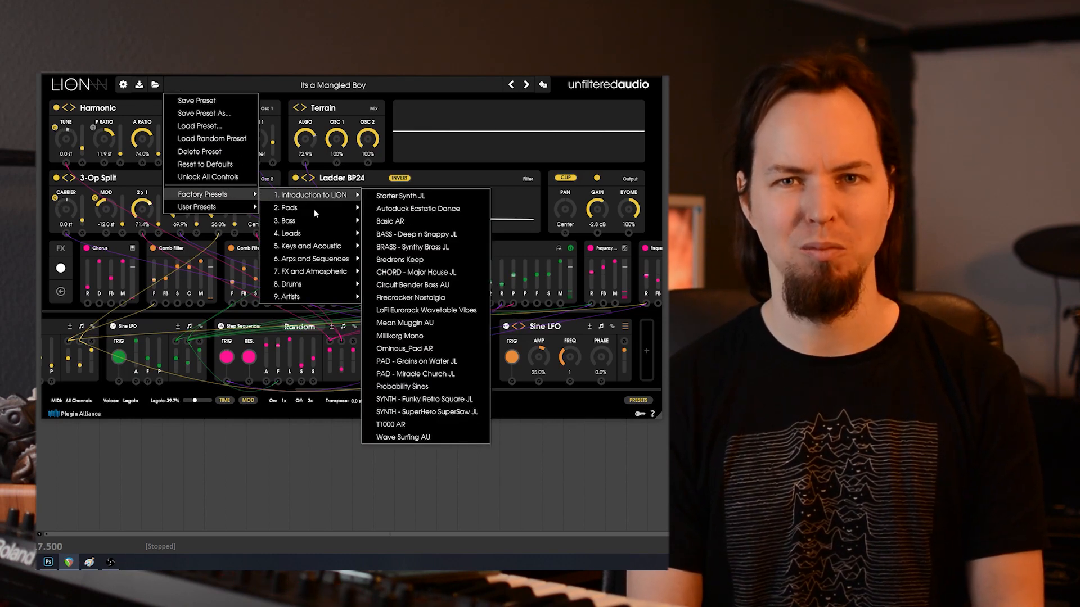
{"action": "mouse_move", "coordinate": [311, 207]}
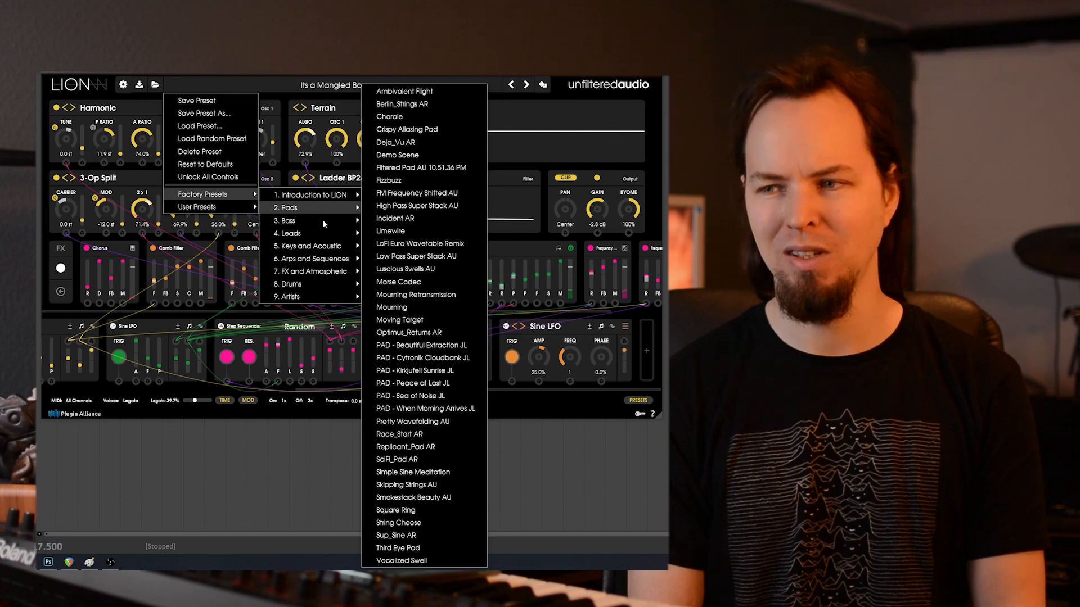
Expand the 9. Artists category to list the artist preset packs, including Tomavatars
{"action": "left_click", "coordinate": [287, 221]}
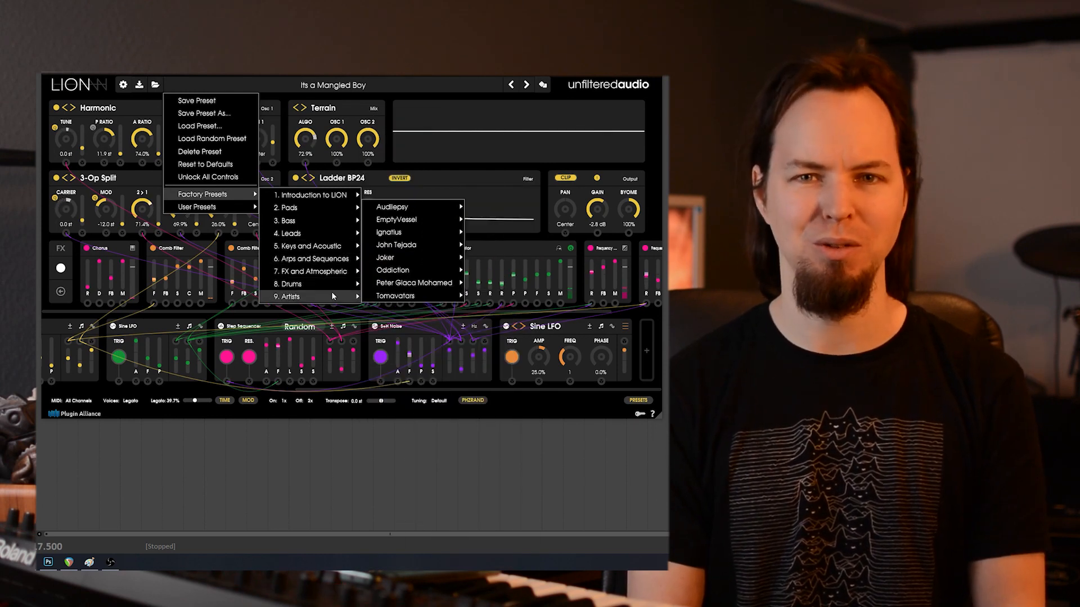
{"action": "mouse_move", "coordinate": [395, 296]}
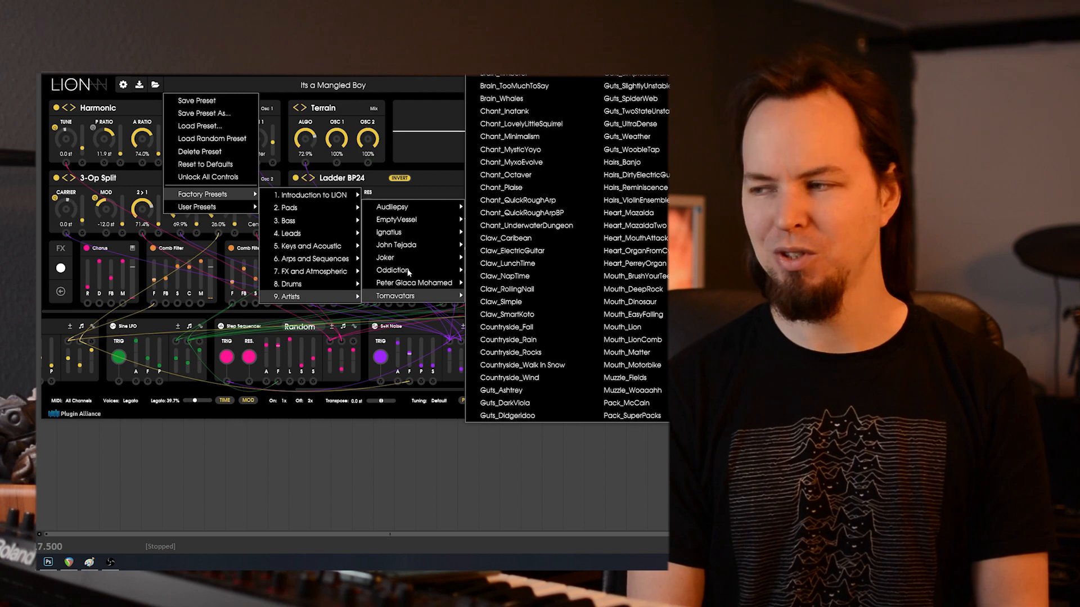